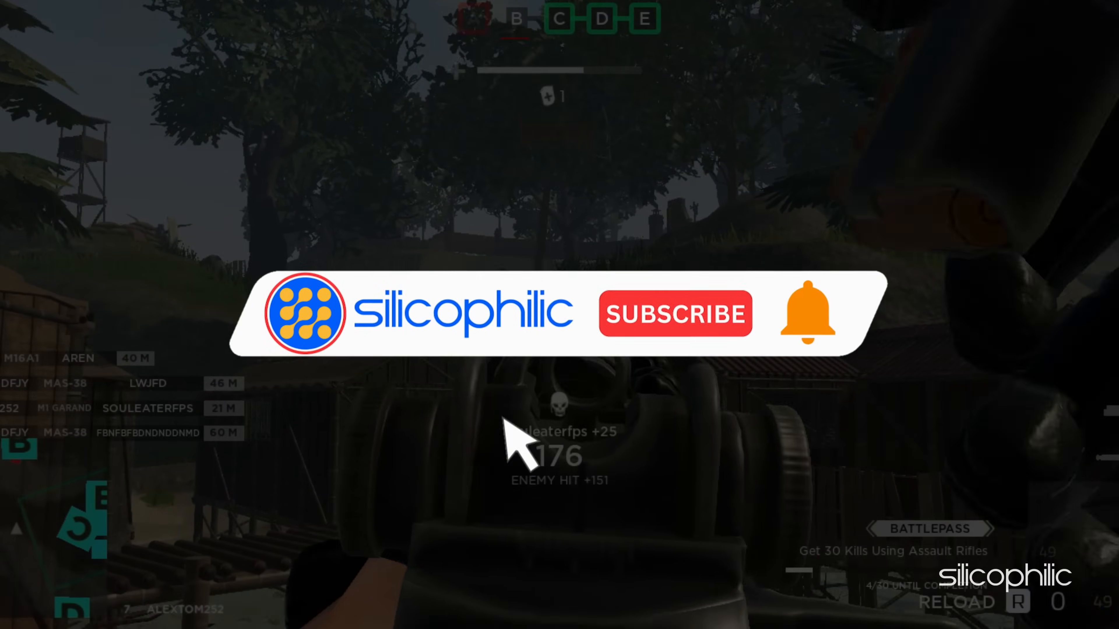
Reach Chrome's Settings page from the three-dots menu
click(674, 313)
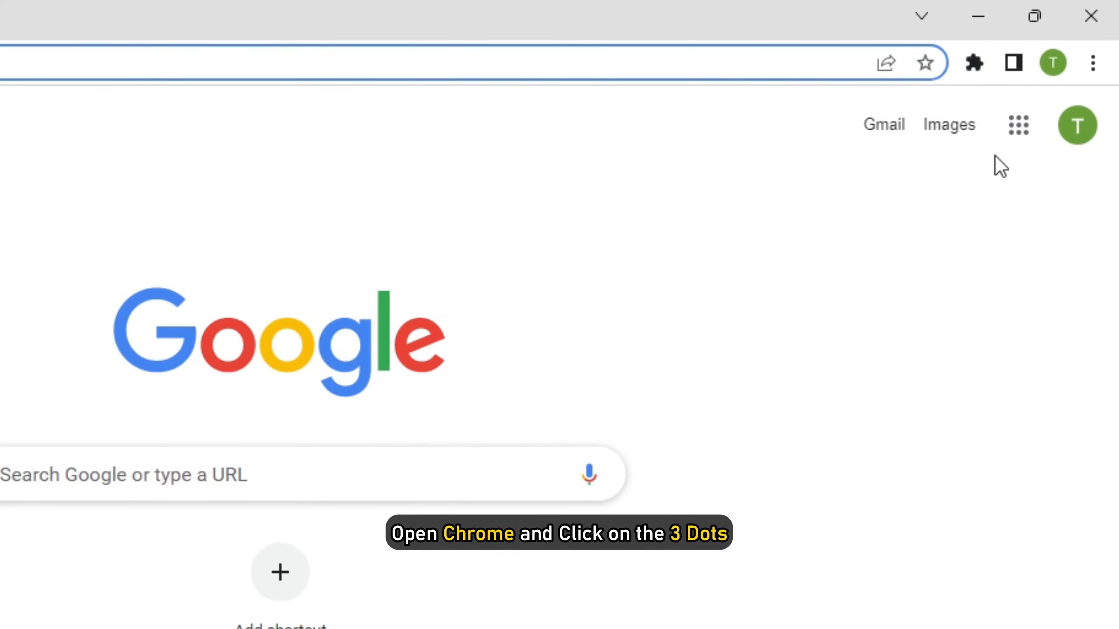
click(1093, 63)
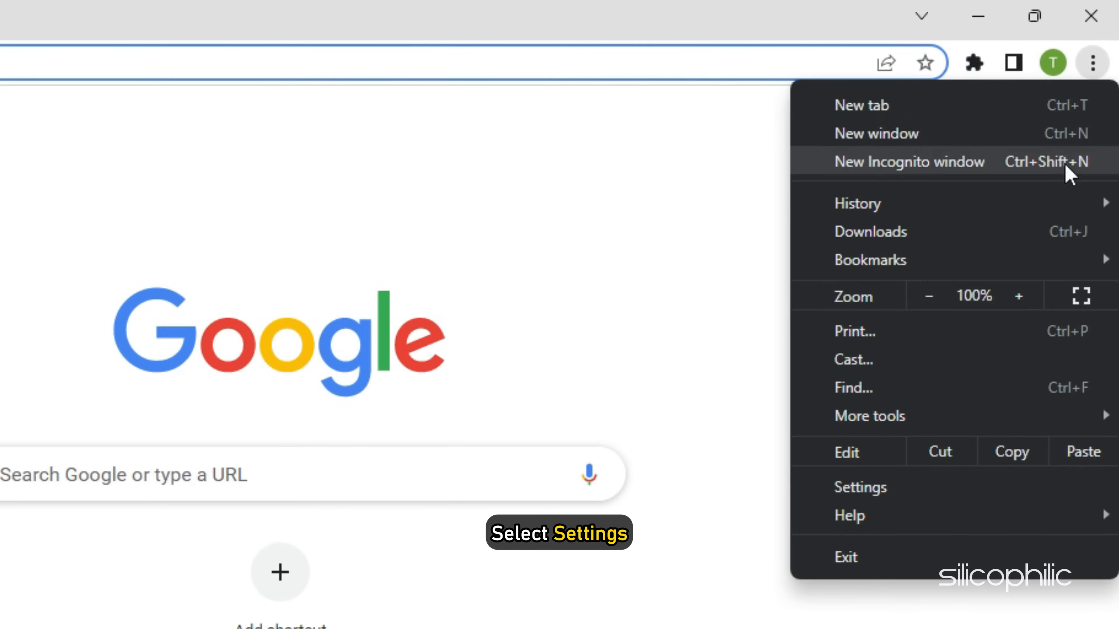
click(860, 487)
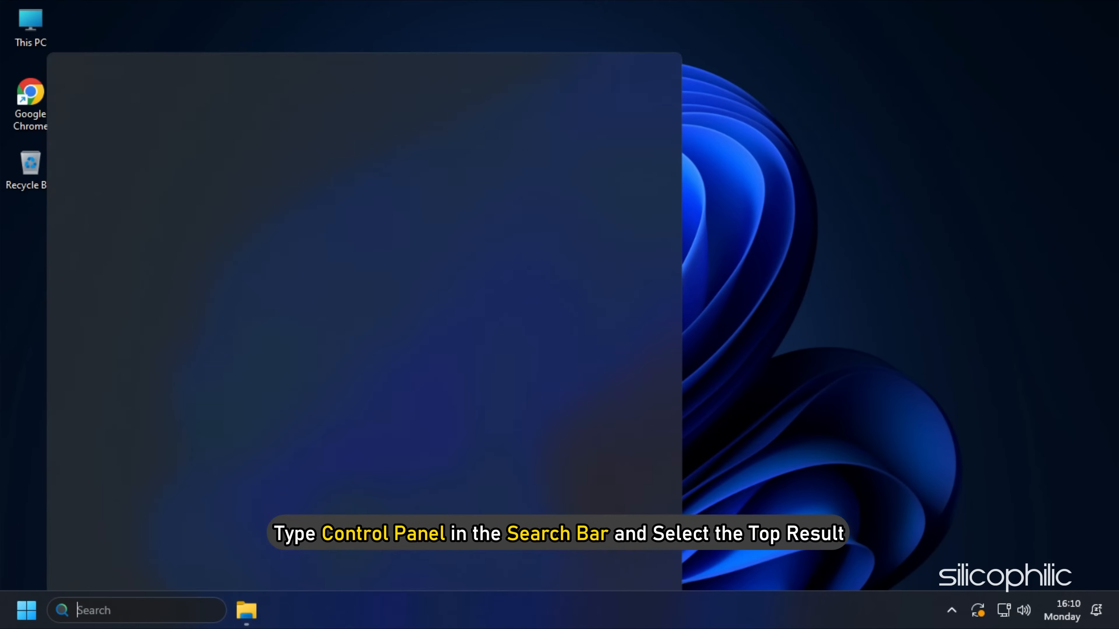
Reach the 'Turn Windows Defender Firewall on or off' page via Control Panel in Large icons view
text(control Panel)
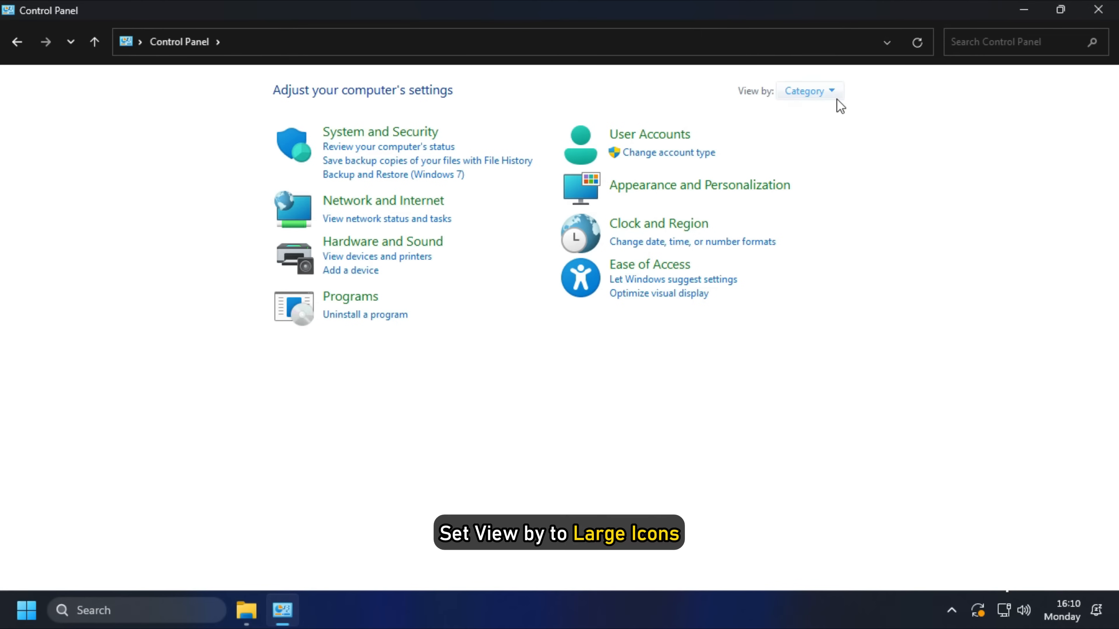
click(808, 91)
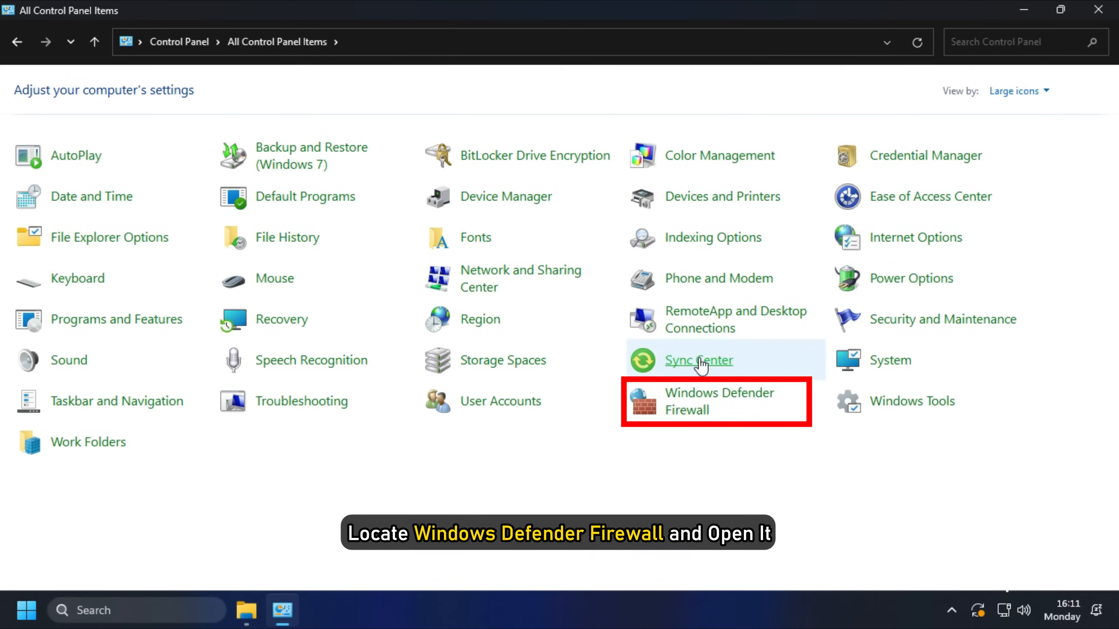
click(717, 401)
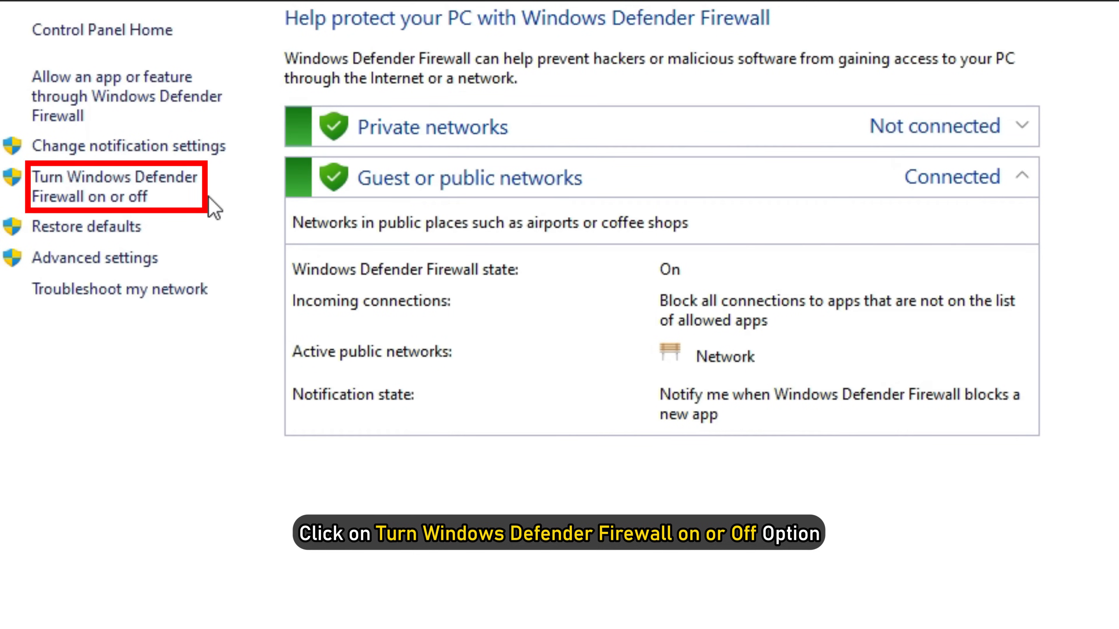
click(115, 187)
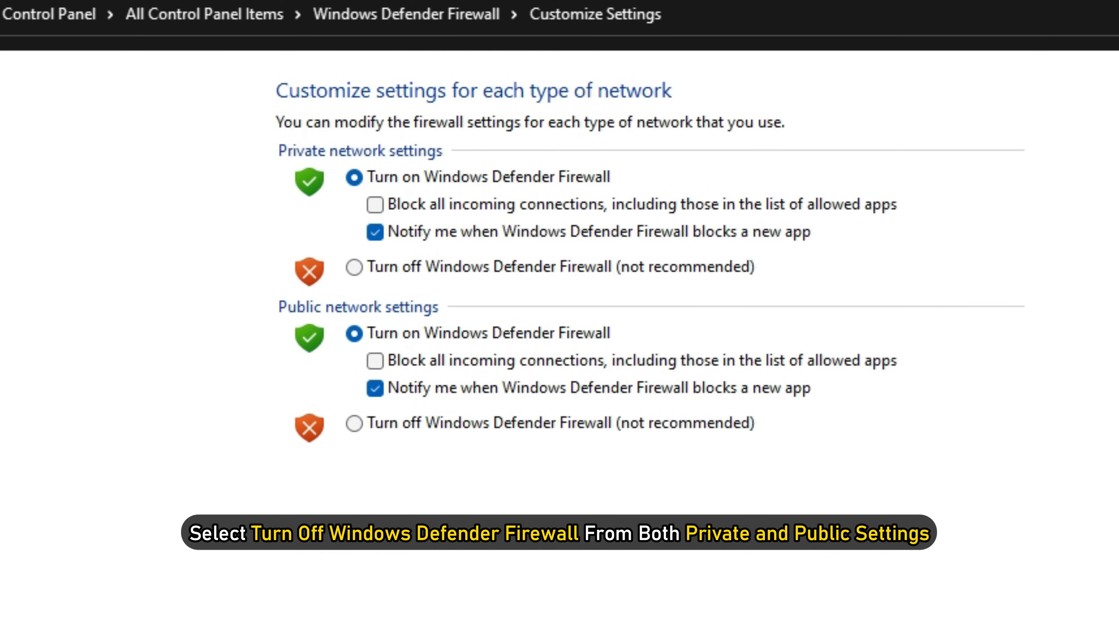
Turn off Windows Defender Firewall for both private and public networks
click(354, 266)
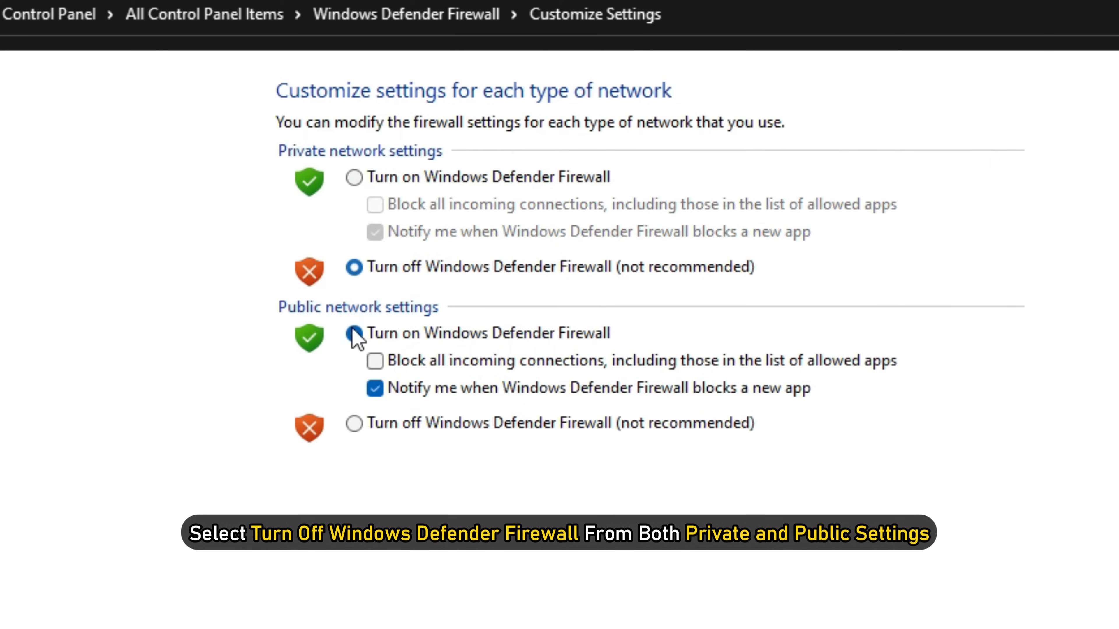
click(354, 422)
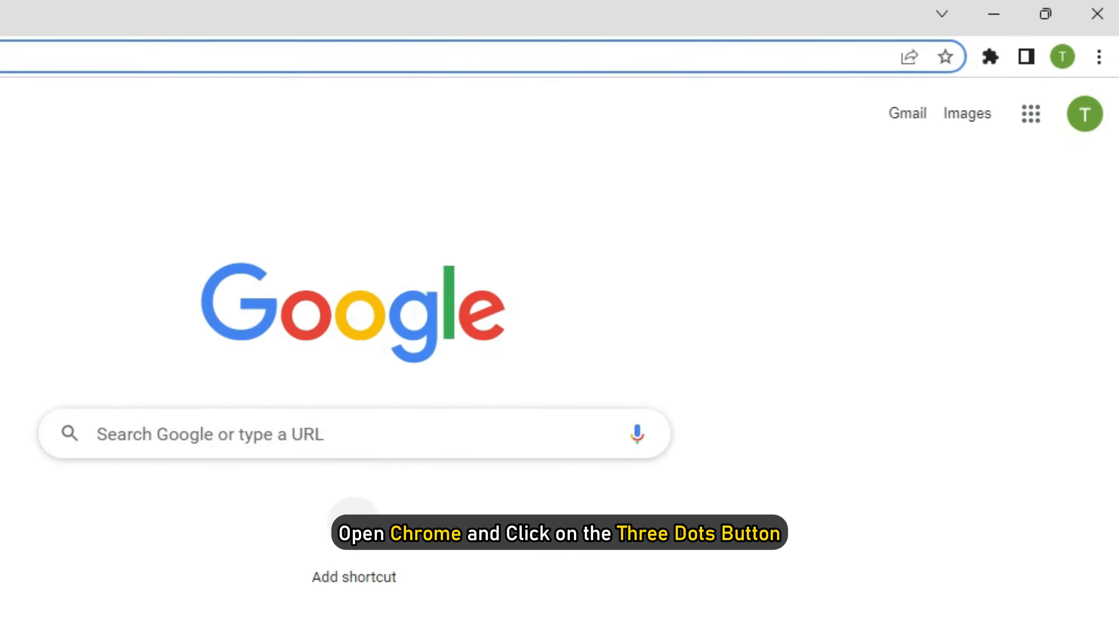
Clear Chrome's cookies and cached images and files for all time
click(1098, 57)
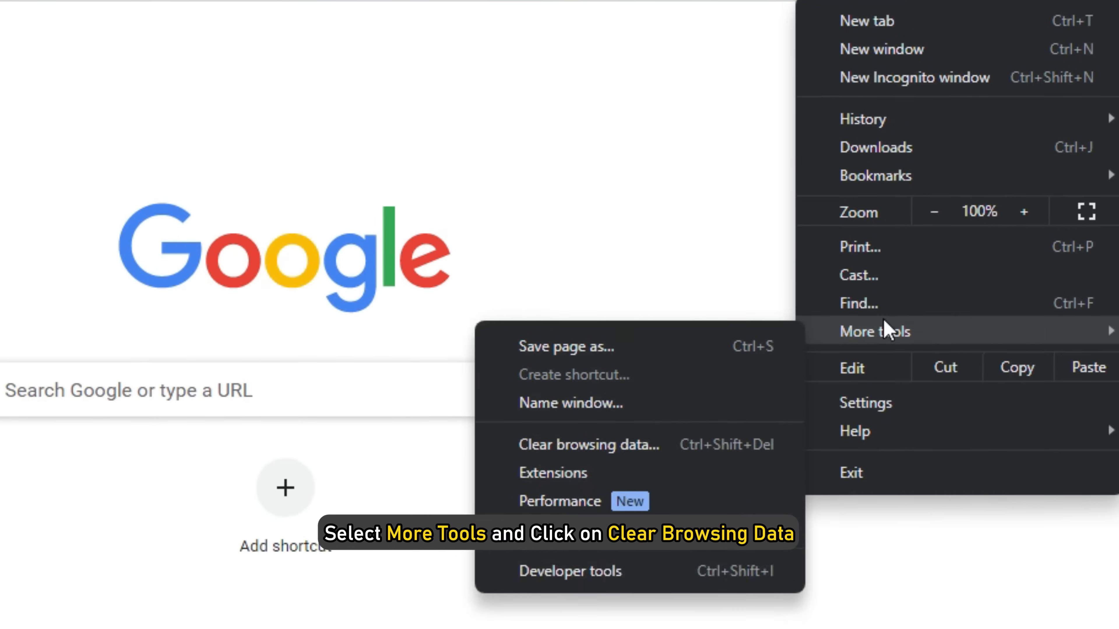
click(588, 445)
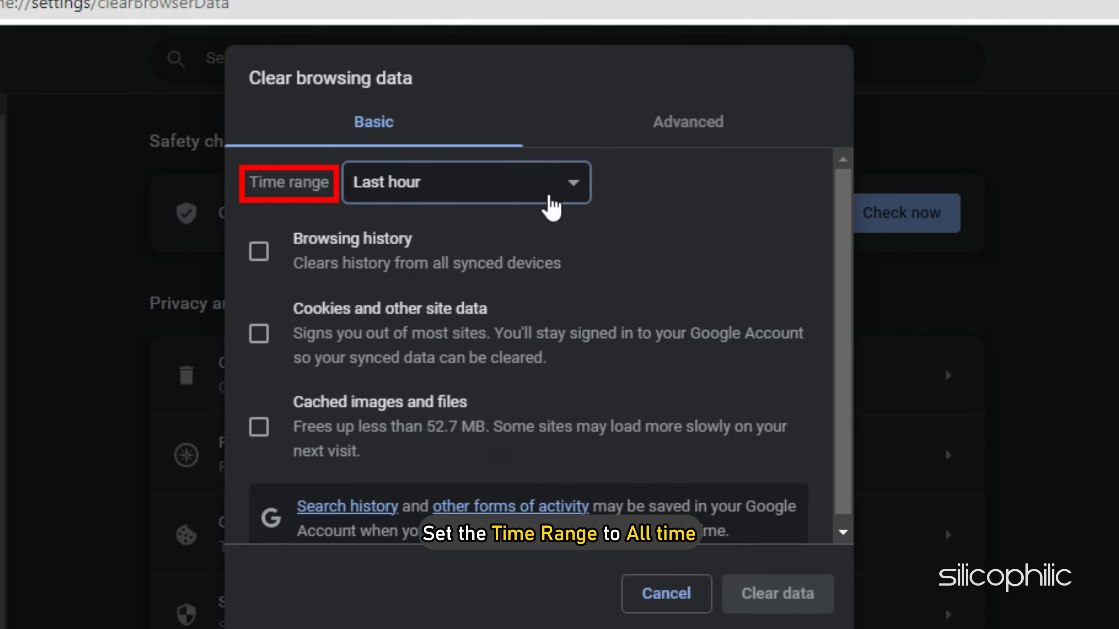
click(464, 181)
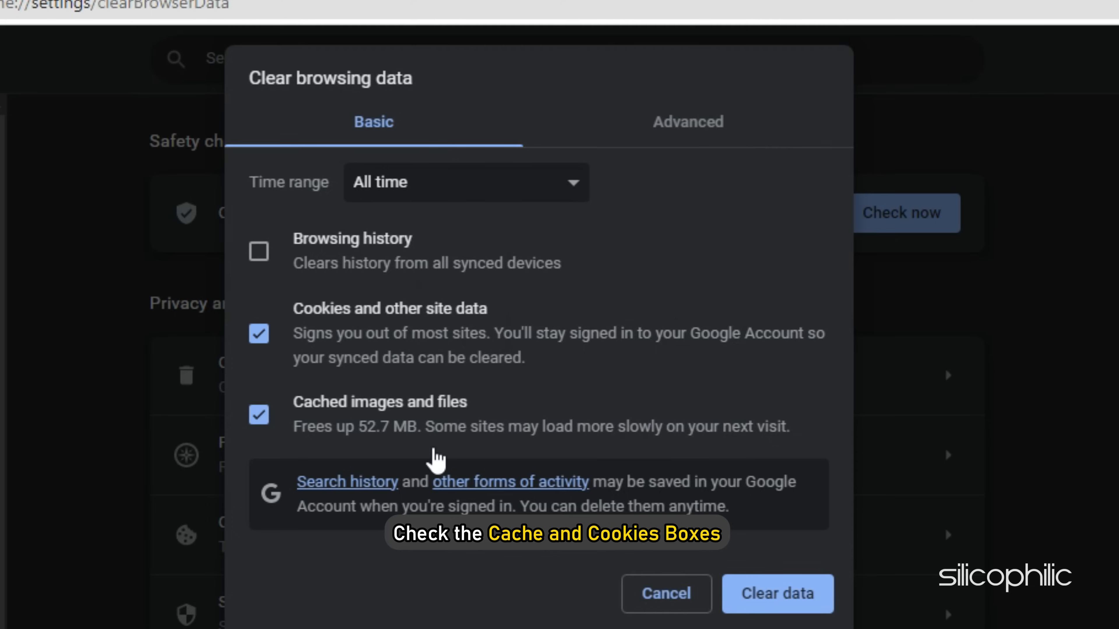
click(776, 593)
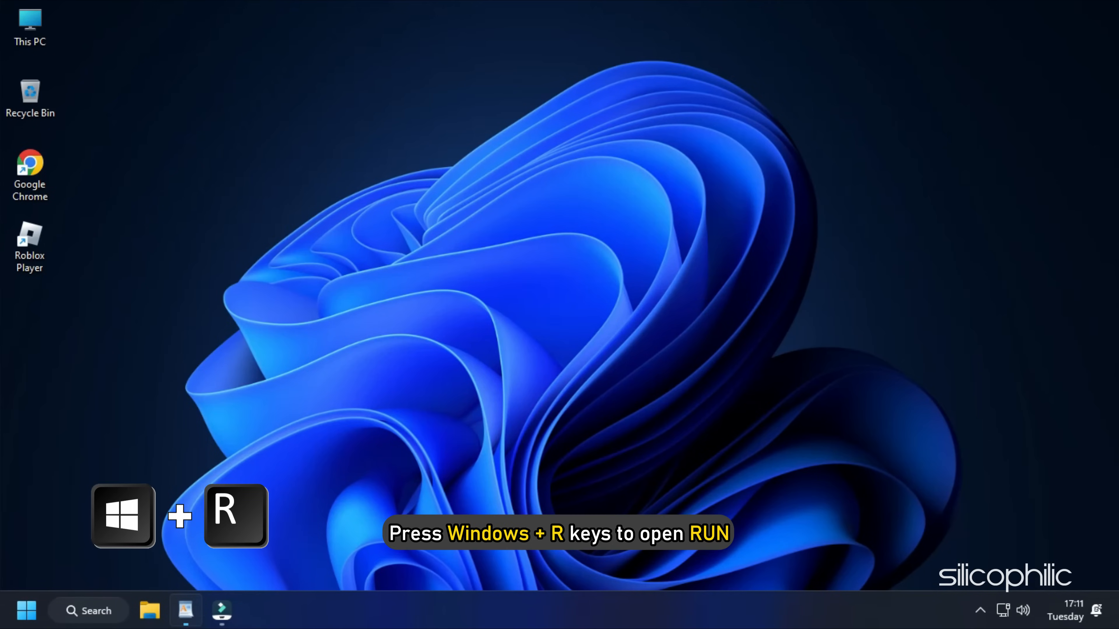
Reach the Temp folder inside %localappdata% via the Run dialog
key(win+r)
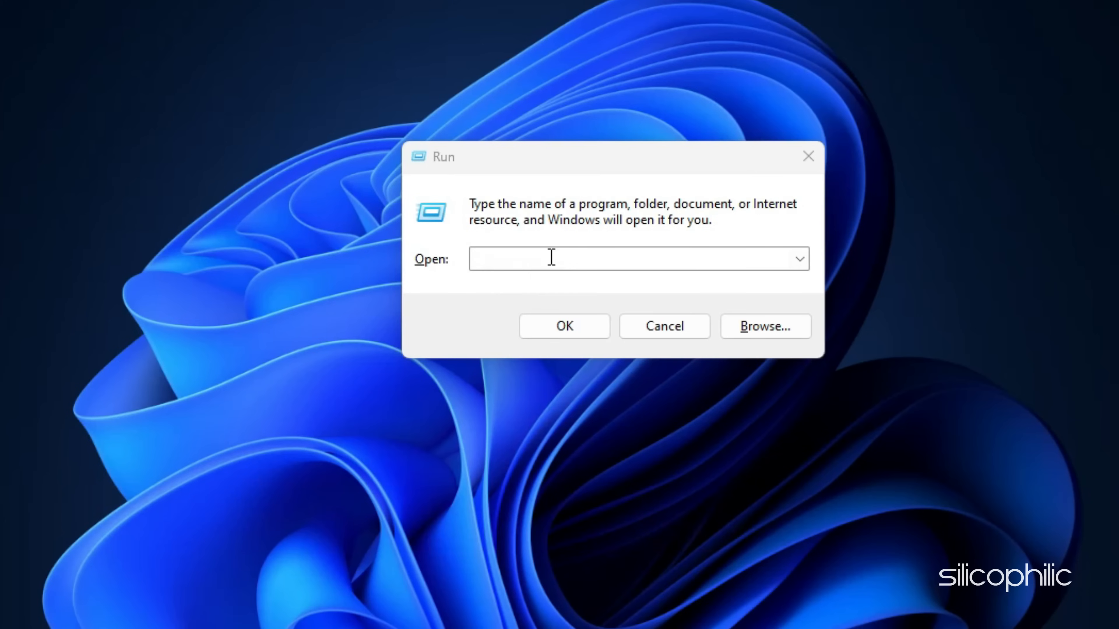
text(%localappdata%)
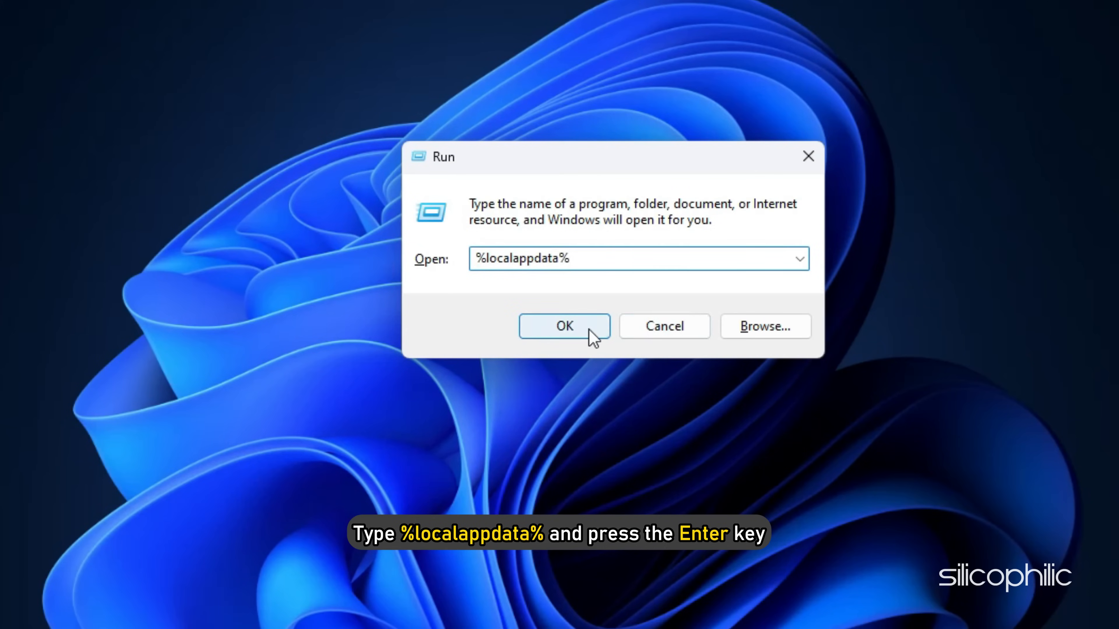
click(563, 326)
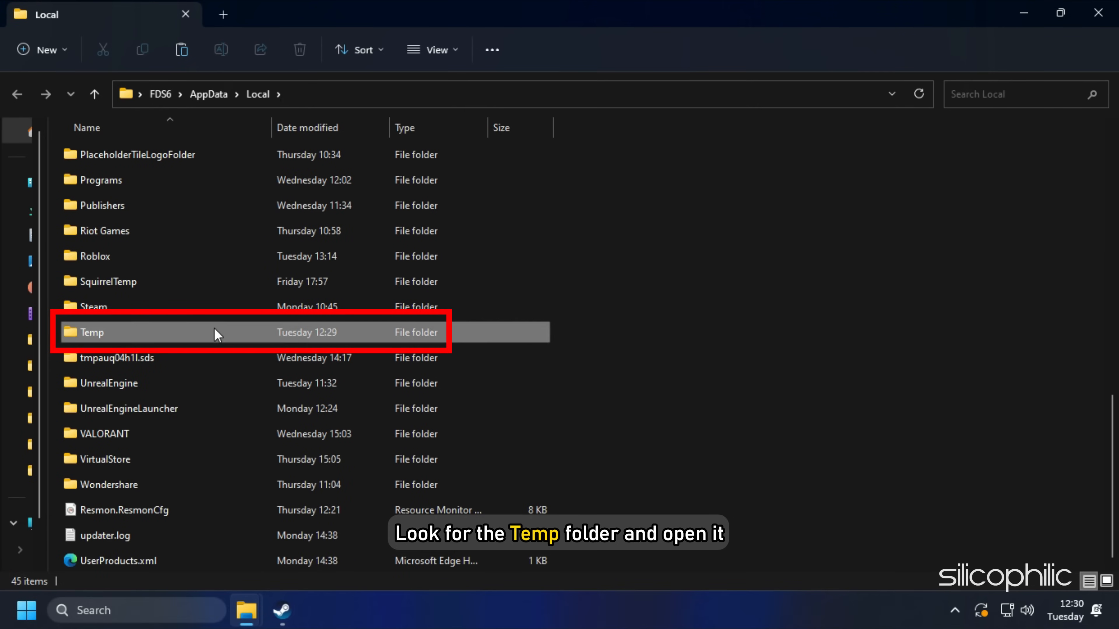
double_click(91, 332)
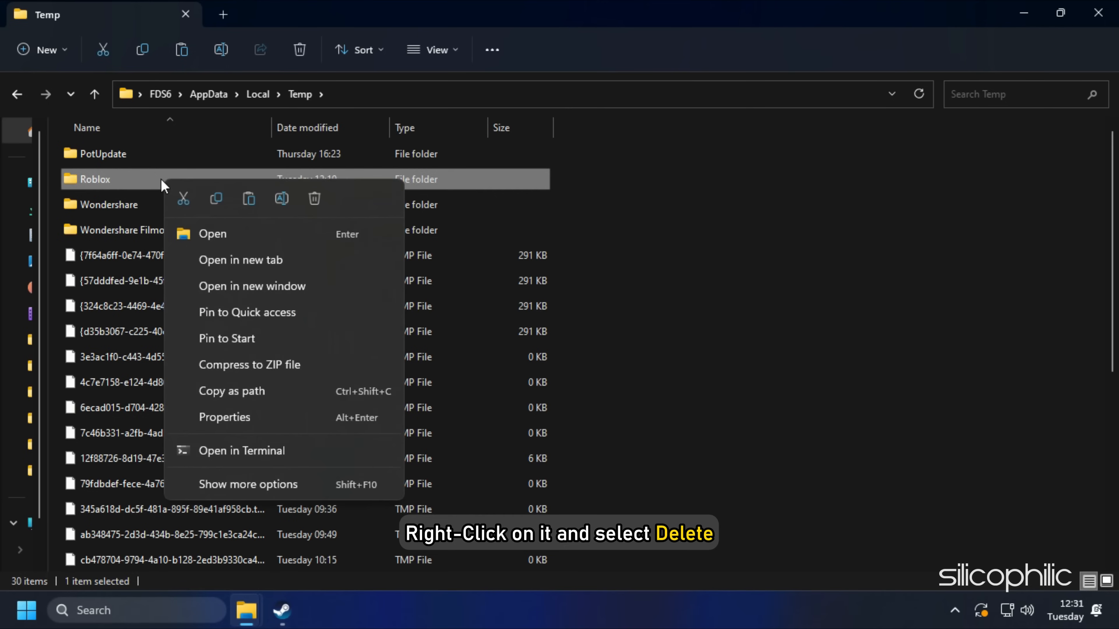
mouse_move(314, 198)
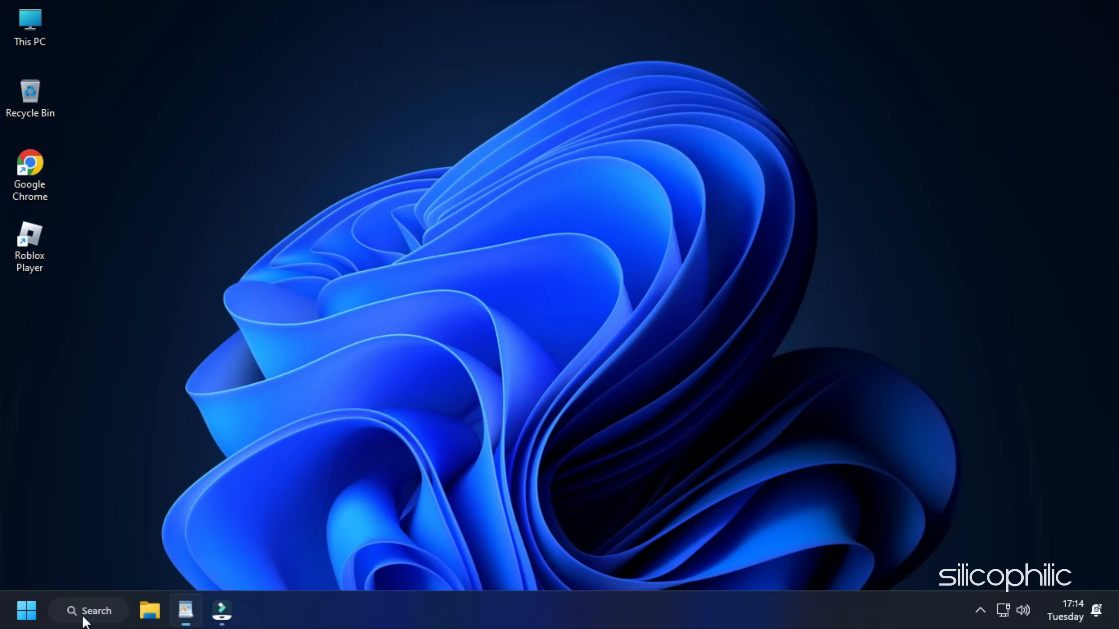
Launch Command Prompt as administrator from Windows search
click(88, 610)
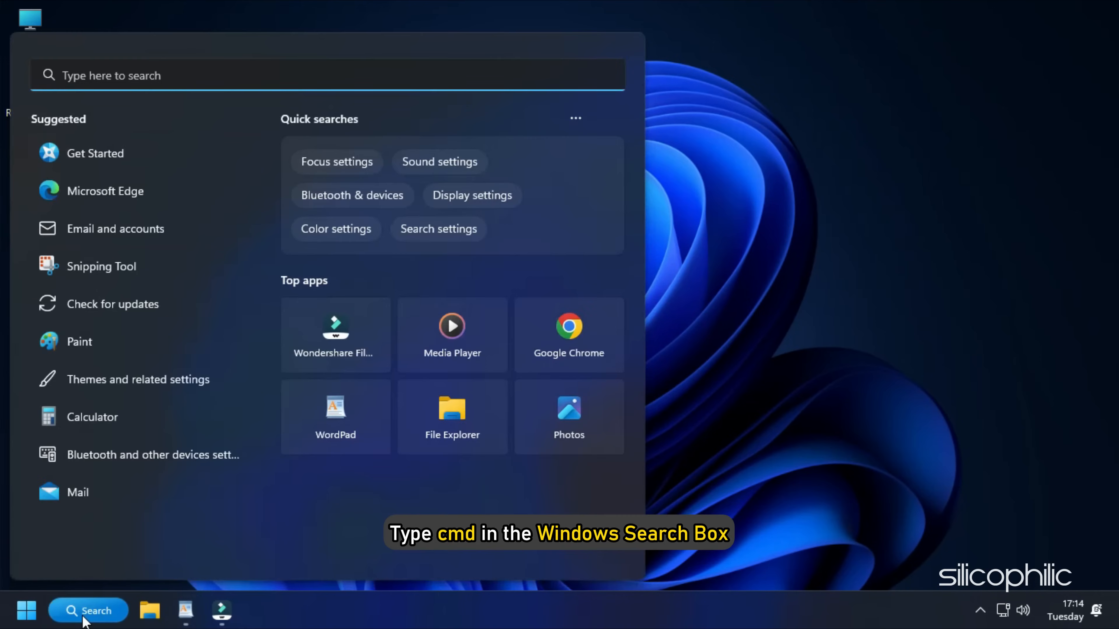
text(cmd)
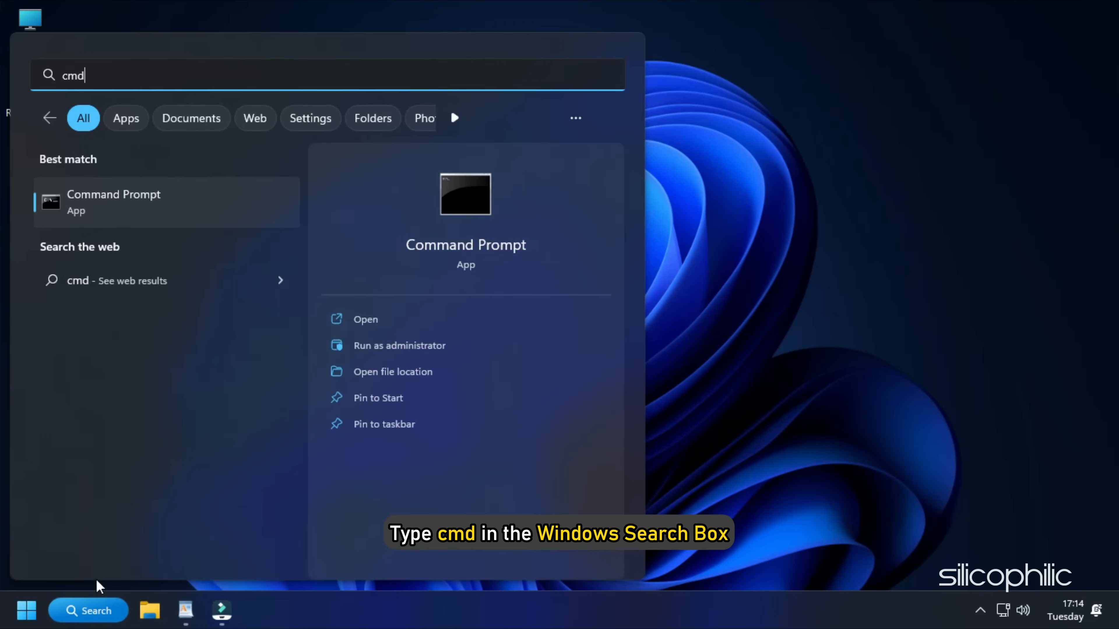
right_click(113, 203)
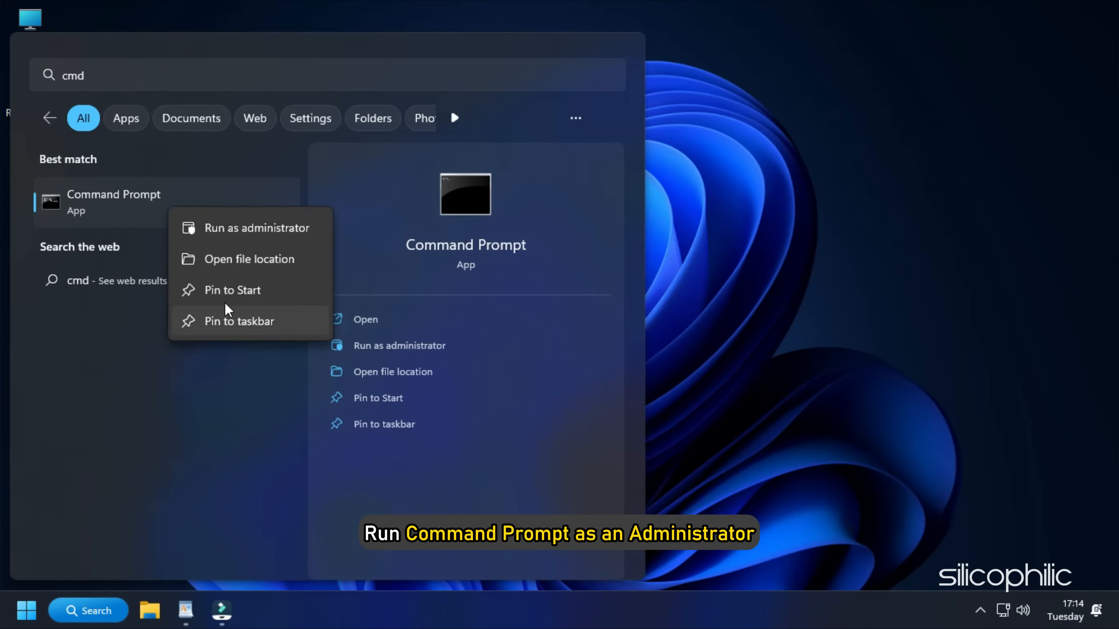
click(258, 227)
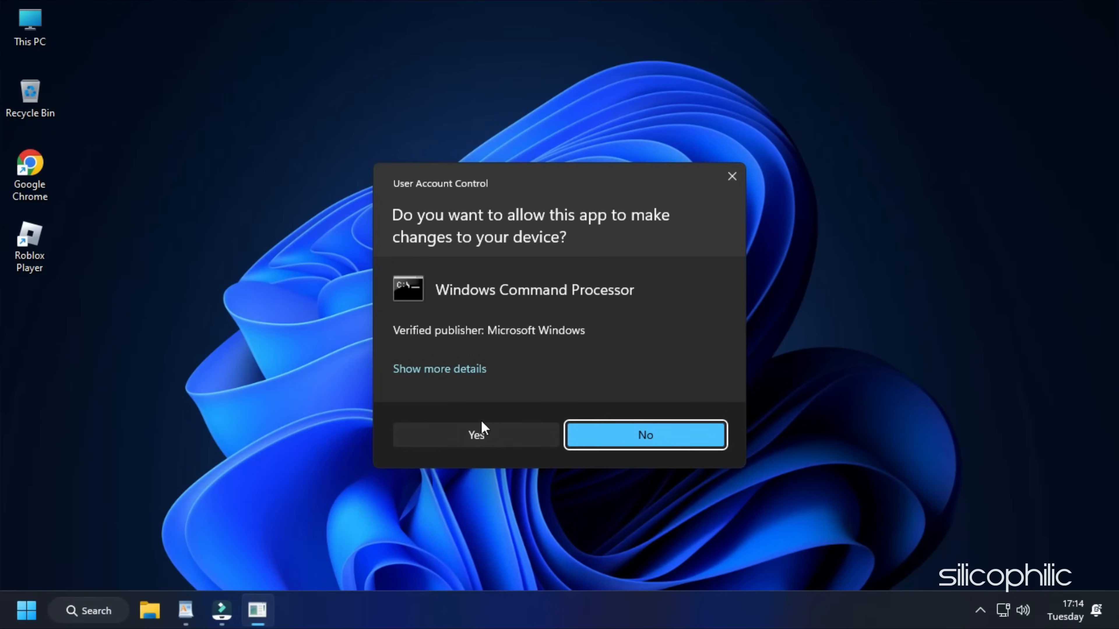
click(476, 436)
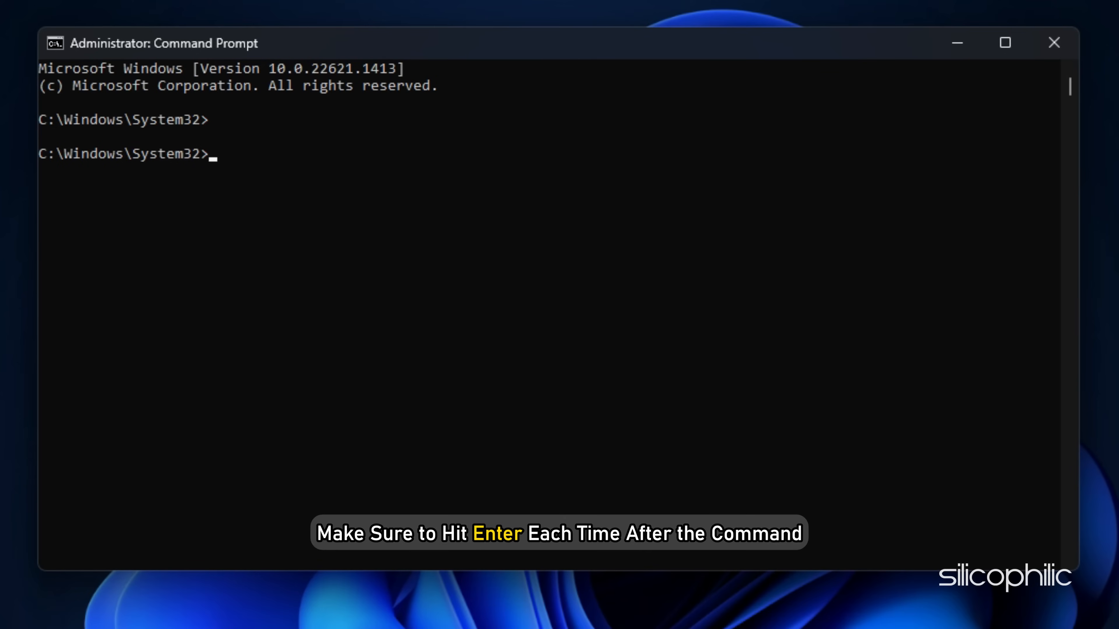
Run ipconfig /flushdns, ipconfig /release and netsh int ip reset, then close the window
text(ipconfig /flushdns)
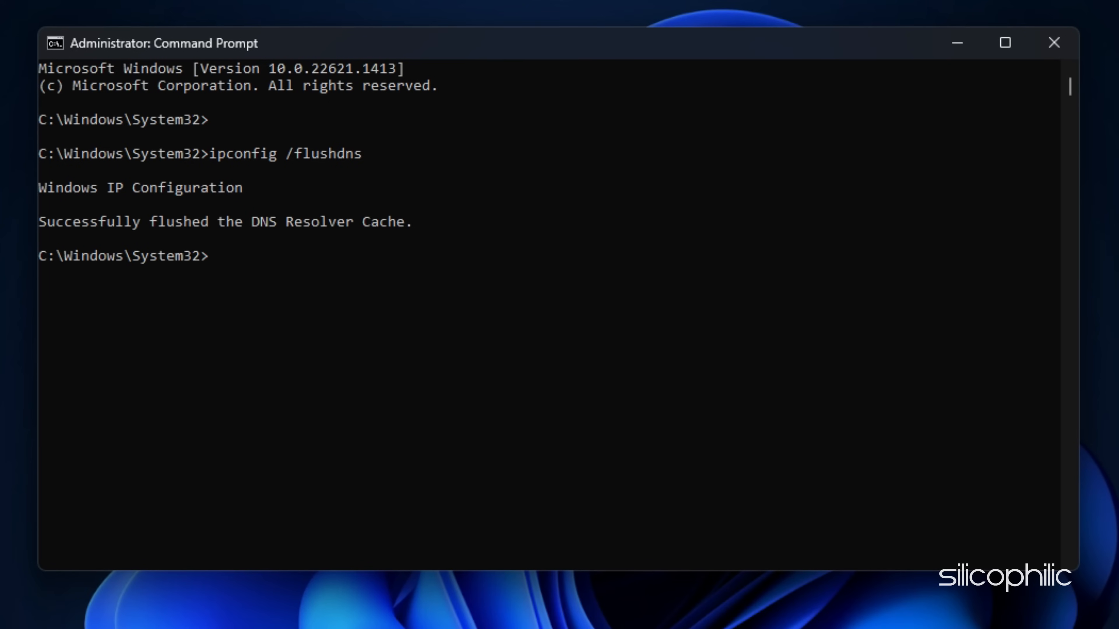
text(ipconfig /release)
text(ipconfig /renew)
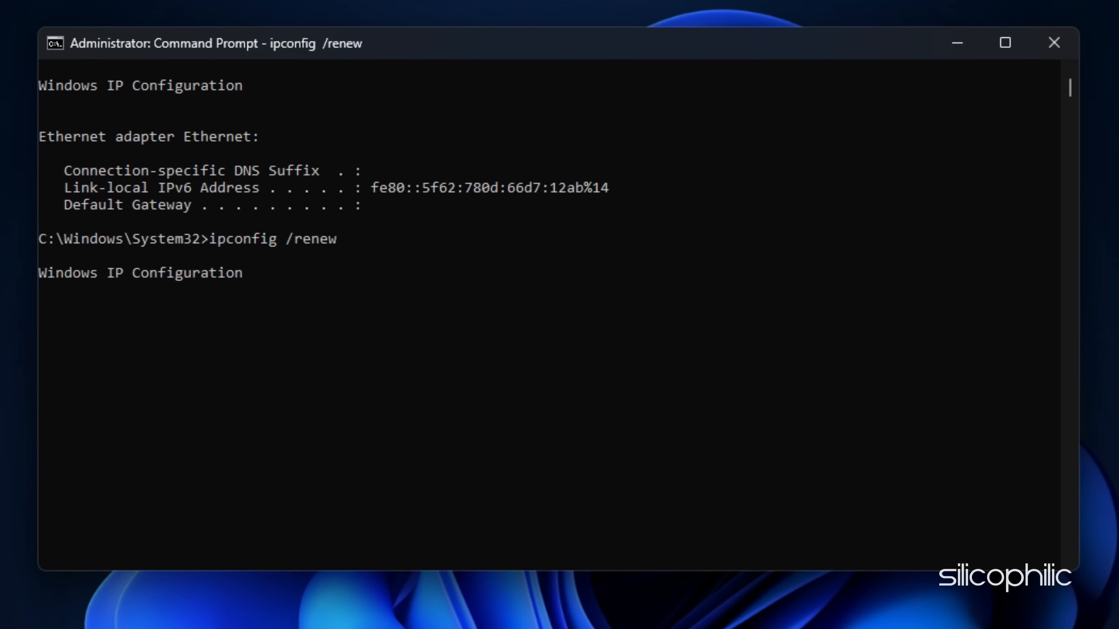
text(netsh int ip reset)
text(netsh winsock reset)
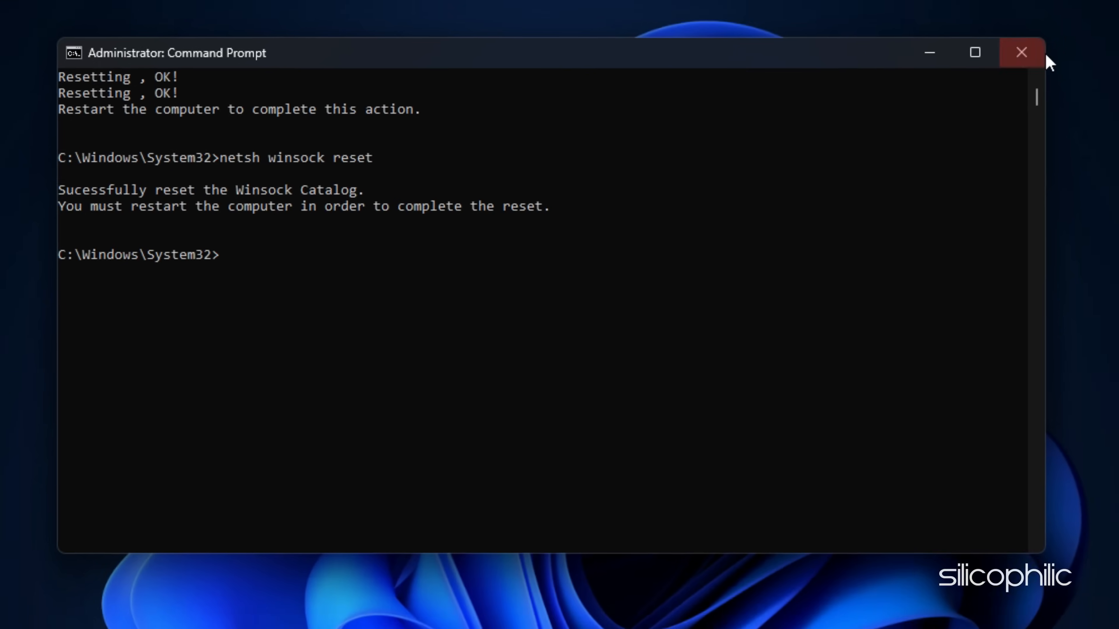
click(1020, 52)
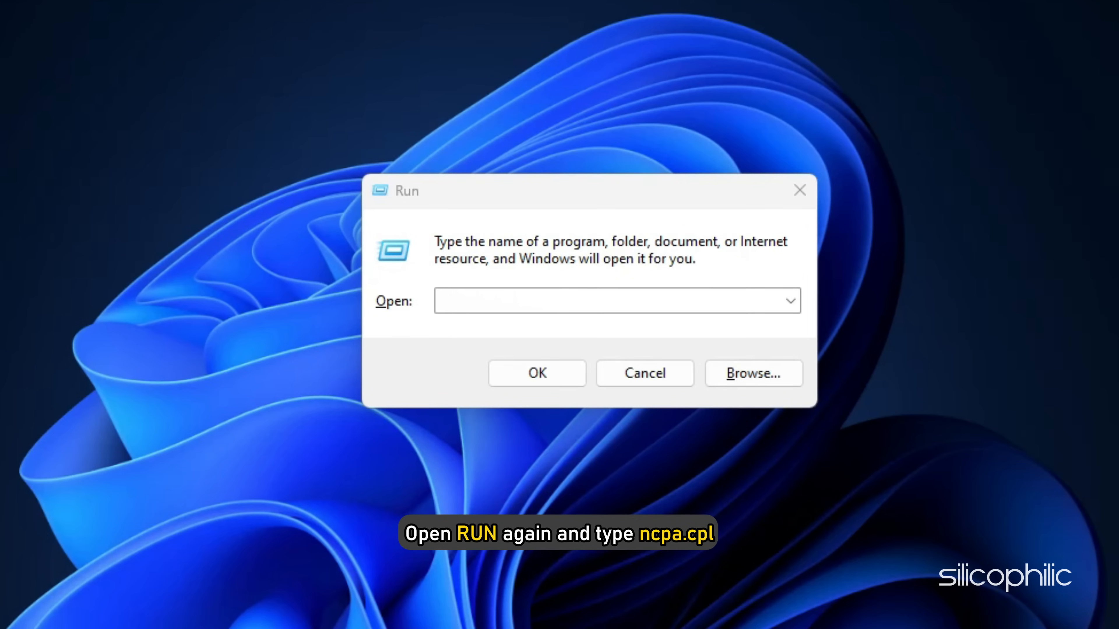
Reach the Ethernet adapter's IPv4 properties via ncpa.cpl in Network Connections
text(ncpa.cpl)
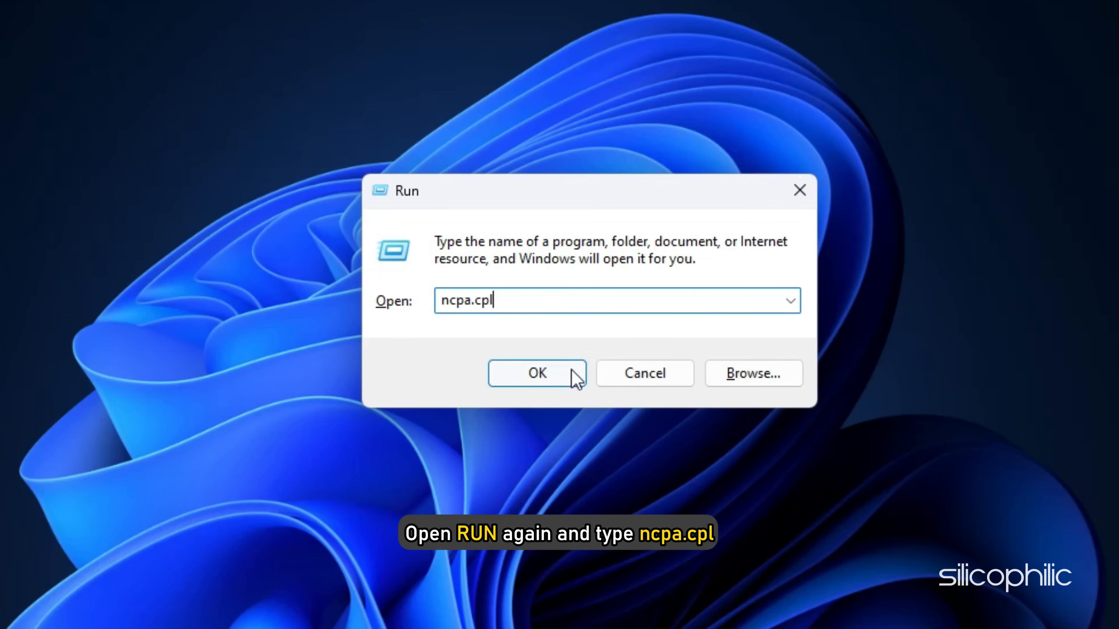
click(537, 373)
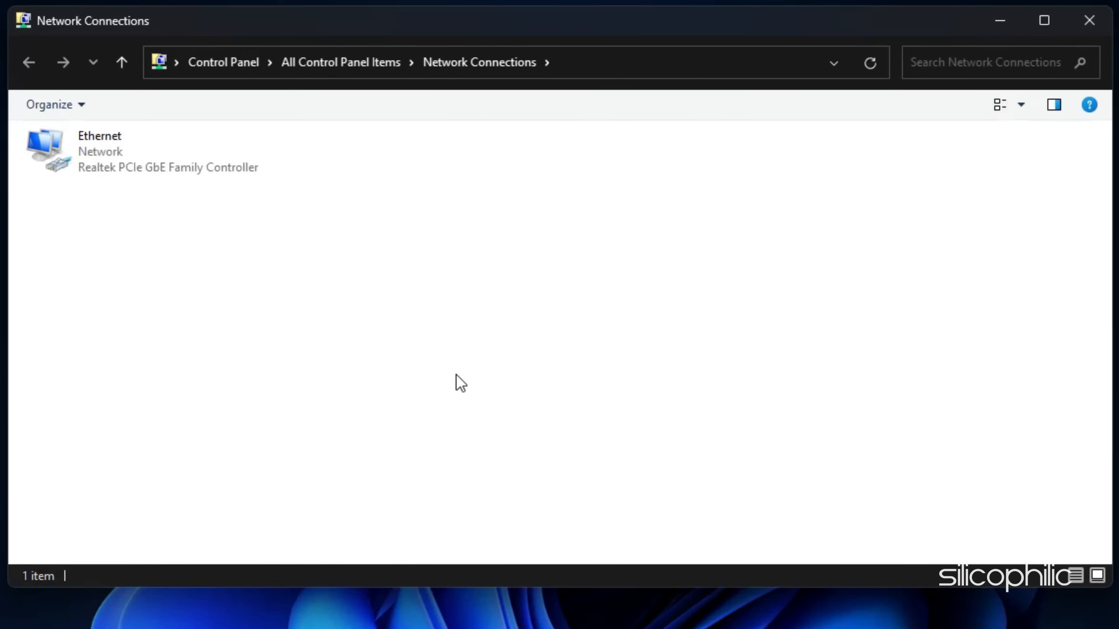
right_click(86, 150)
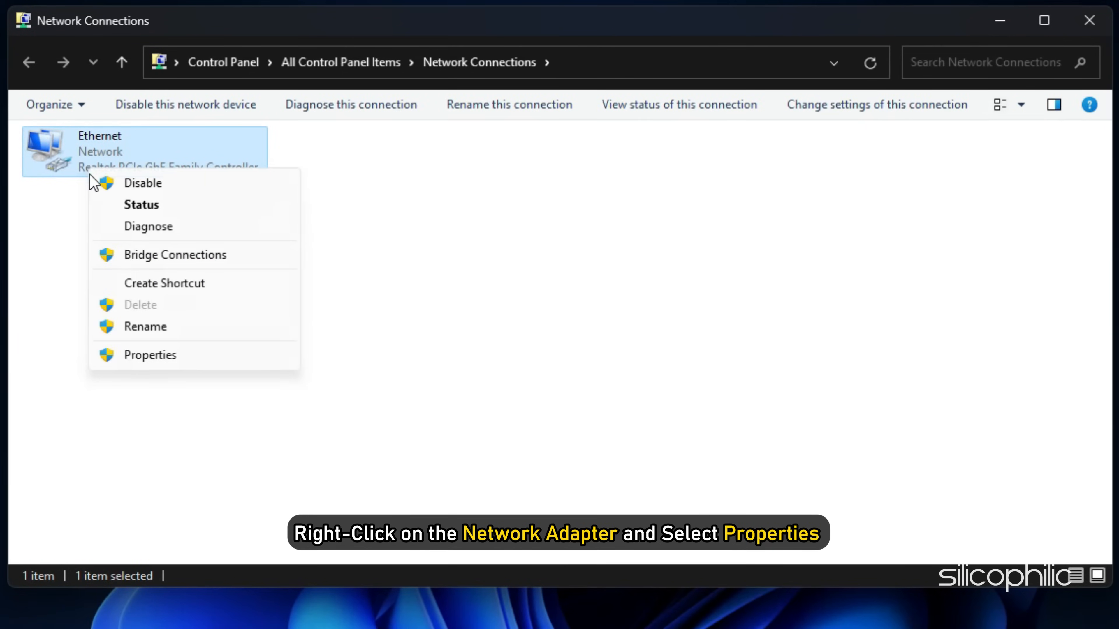
click(150, 355)
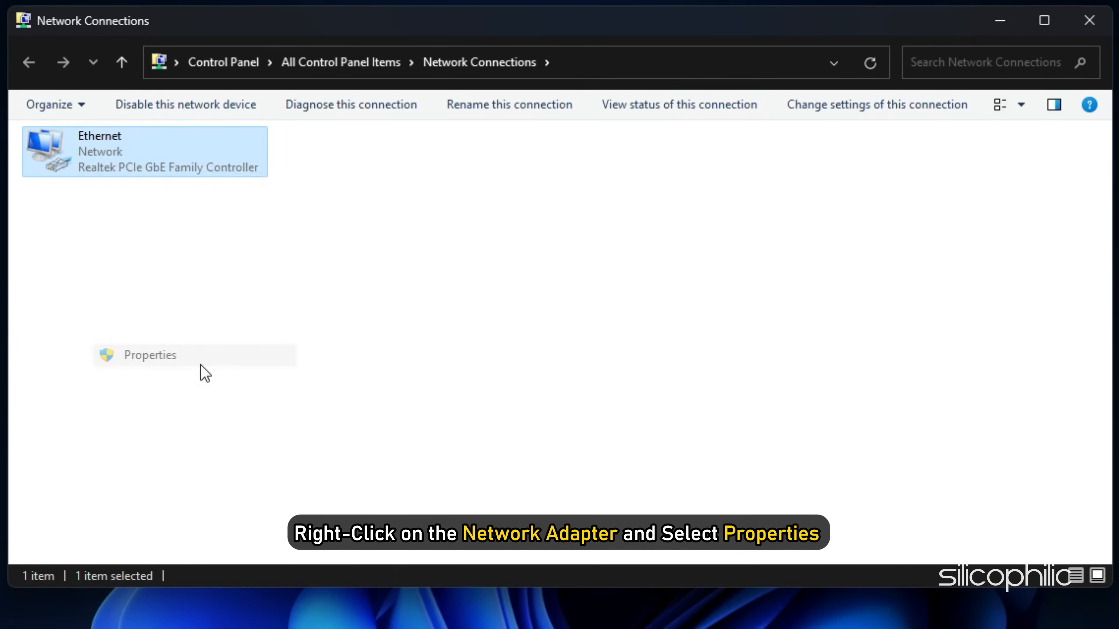
click(149, 355)
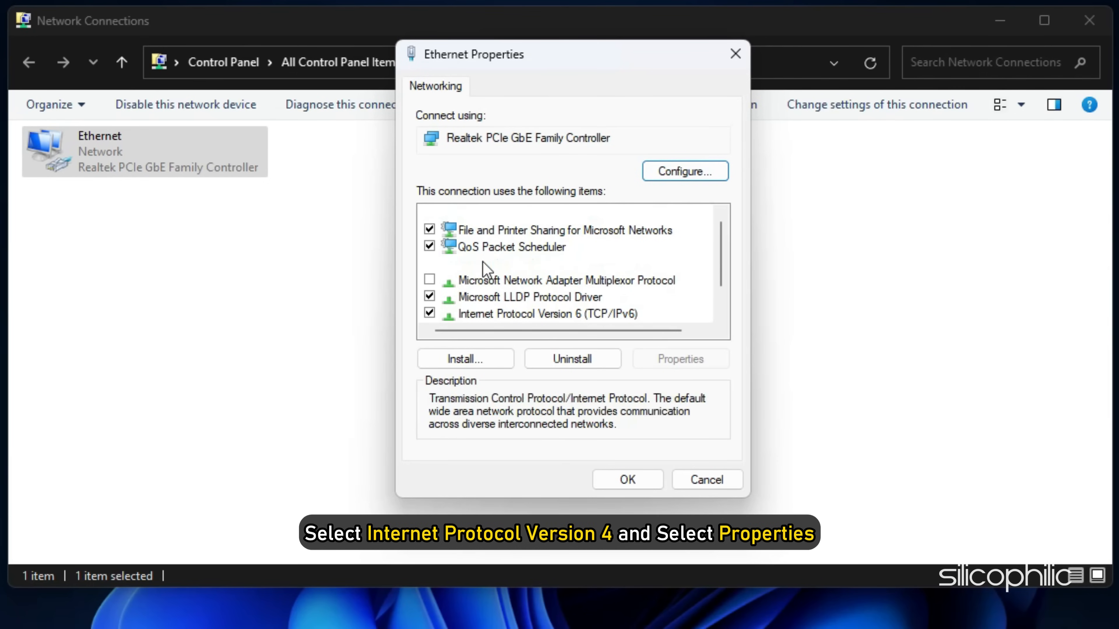
click(549, 263)
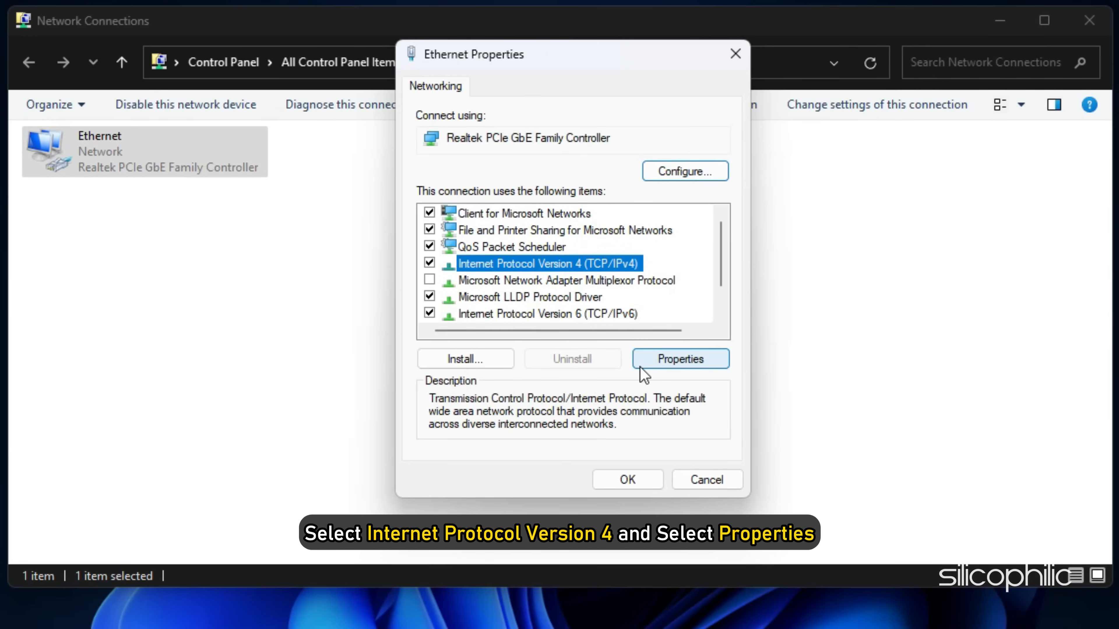
click(679, 359)
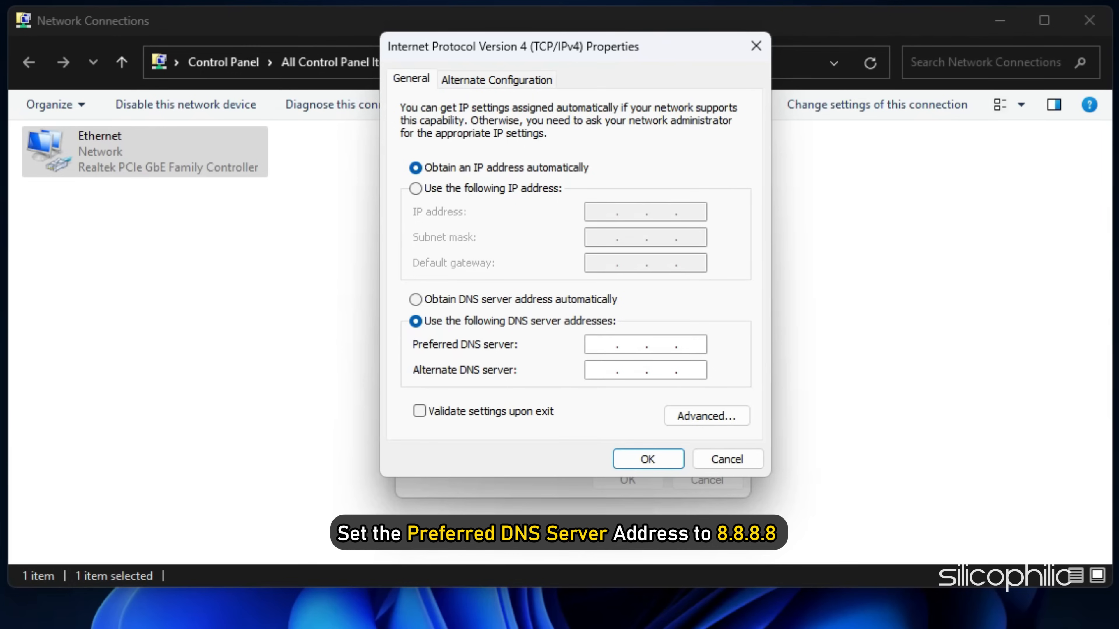
Save preferred DNS server 8.8.8.8 and alternate DNS server 8.8.4.4
text(8.8.8.8)
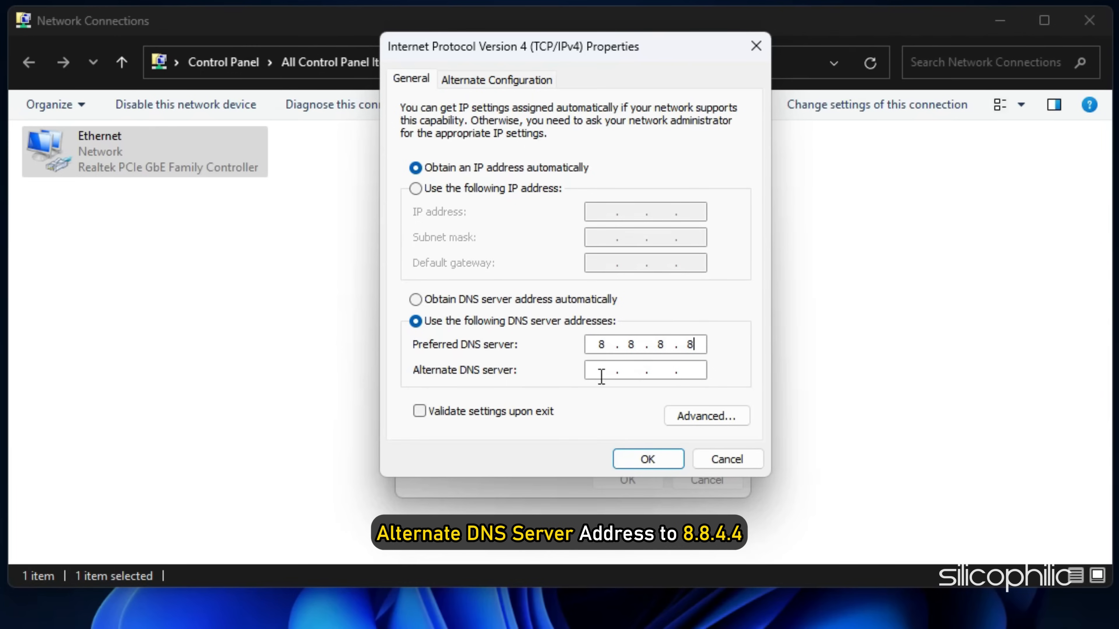
click(645, 369)
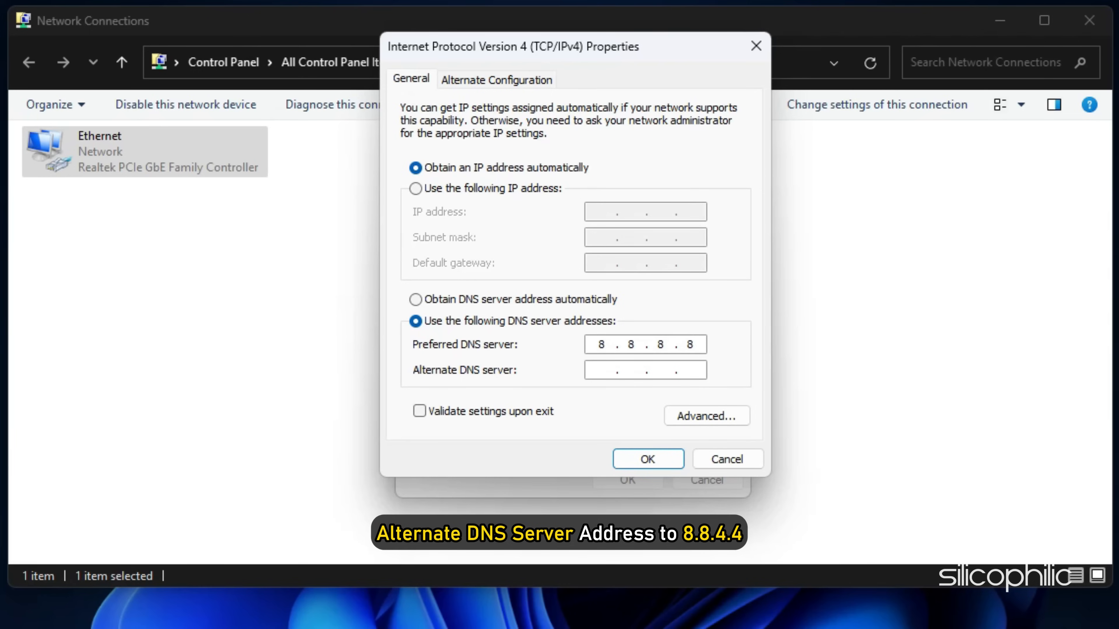
text(8.8.4)
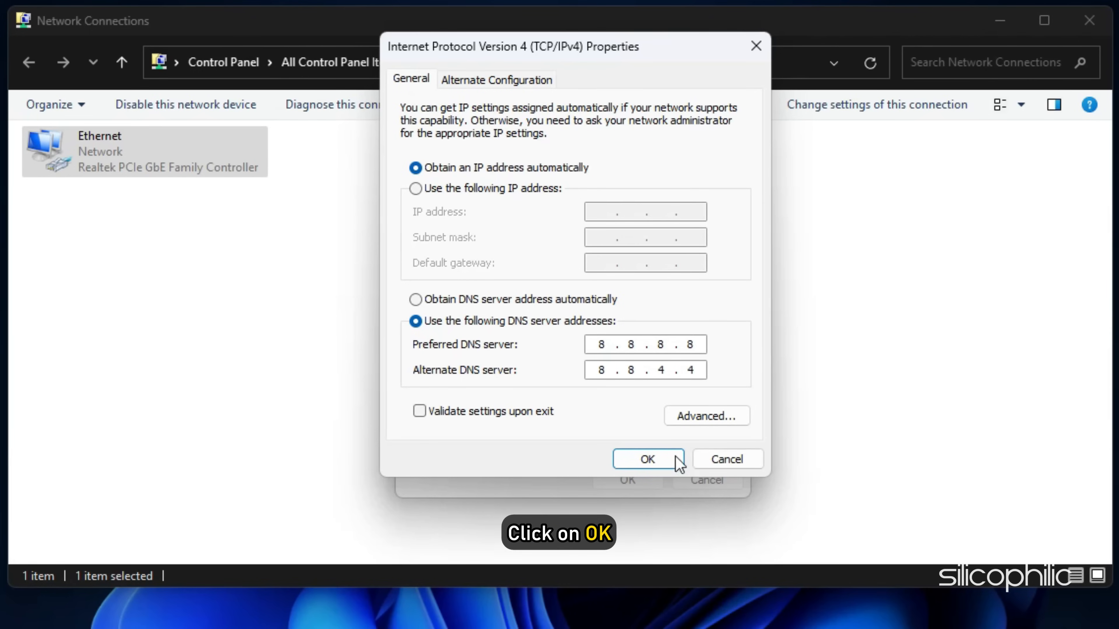
click(646, 459)
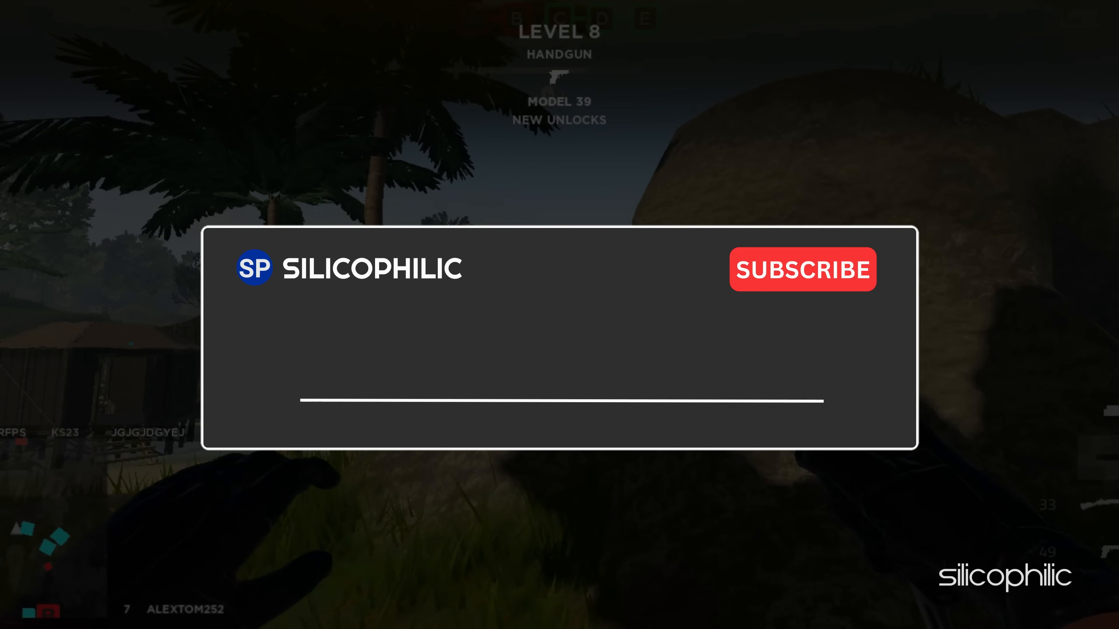
text(Comment Down Below)
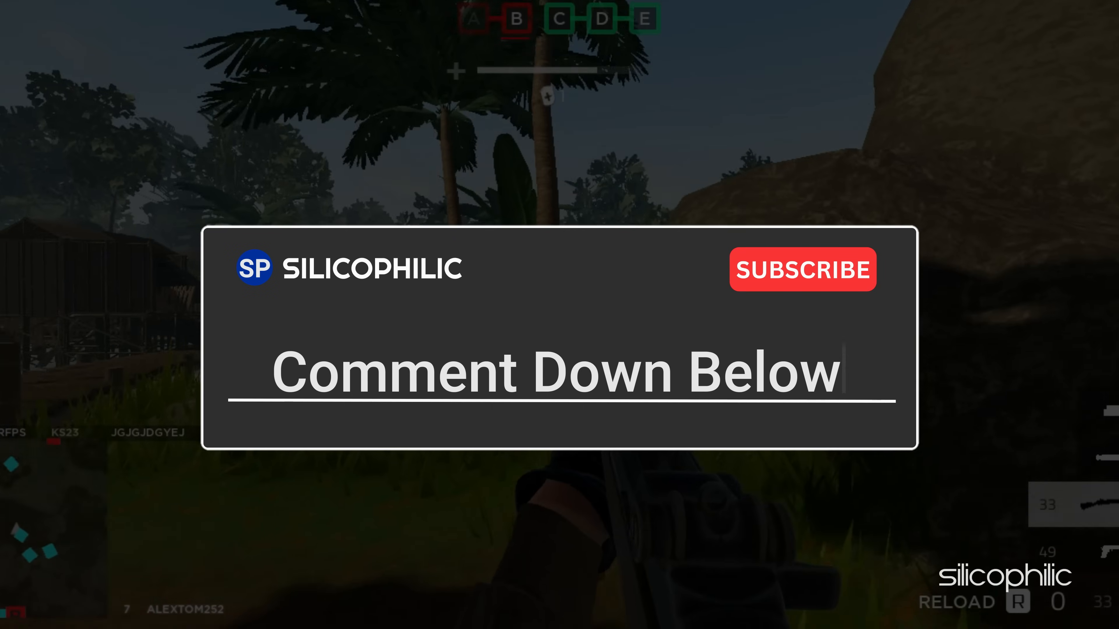